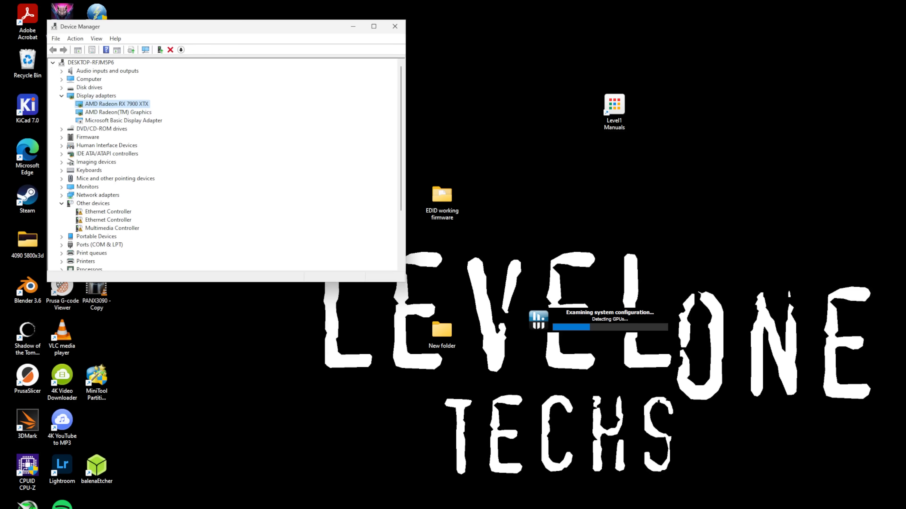
View the AMD Radeon RX 7900 XTX properties under Display adapters to confirm it works properly
double_click(115, 104)
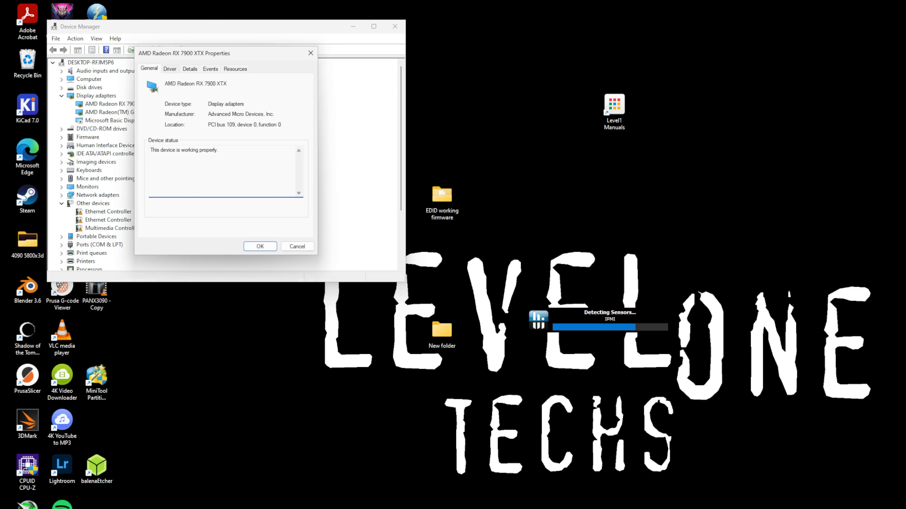